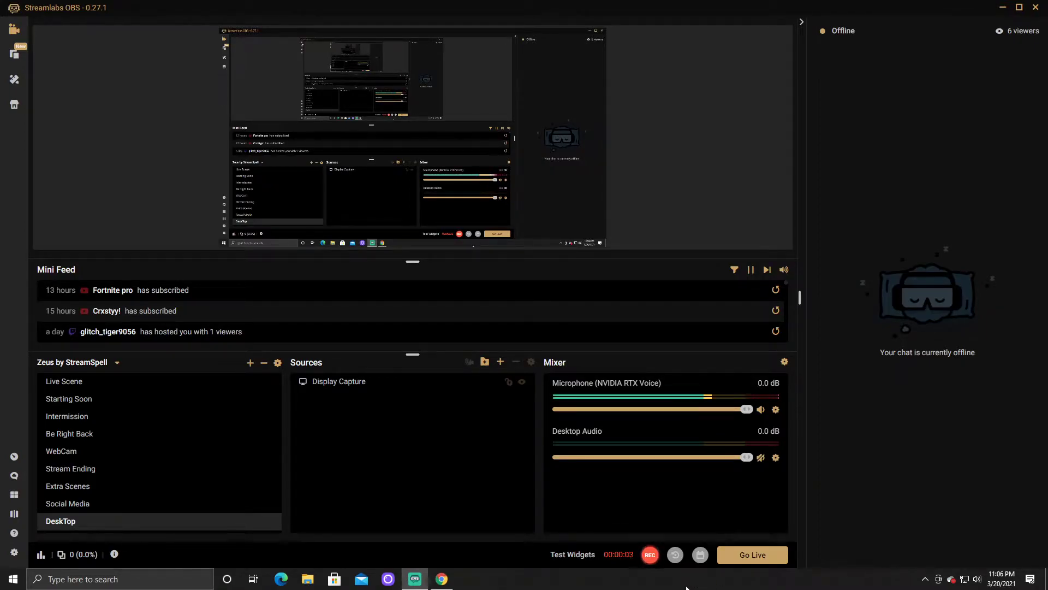
{"action": "mouse_move", "coordinate": [165, 499]}
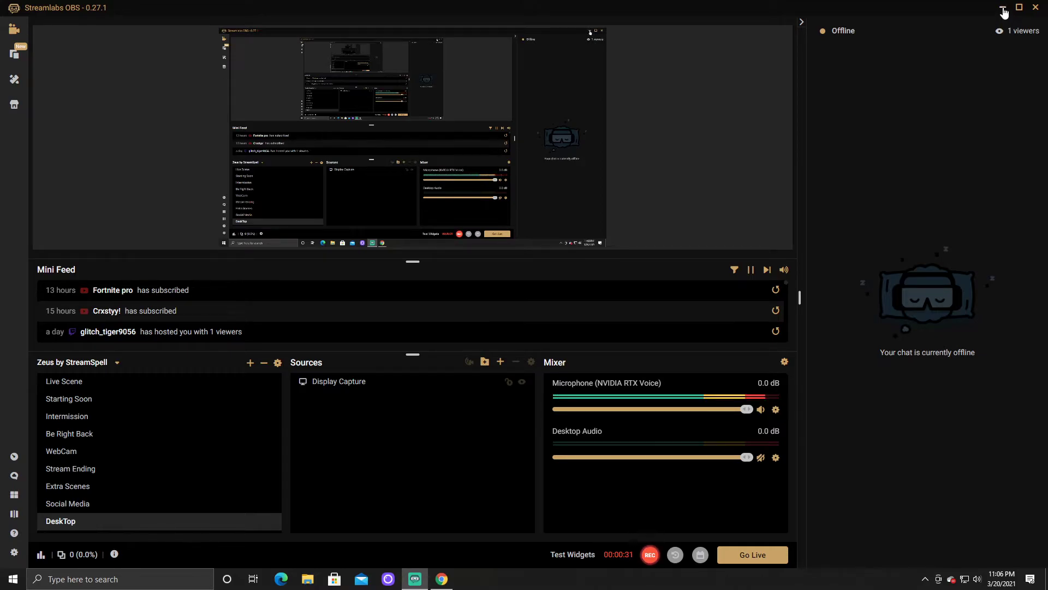
{"action": "left_click", "coordinate": [440, 578]}
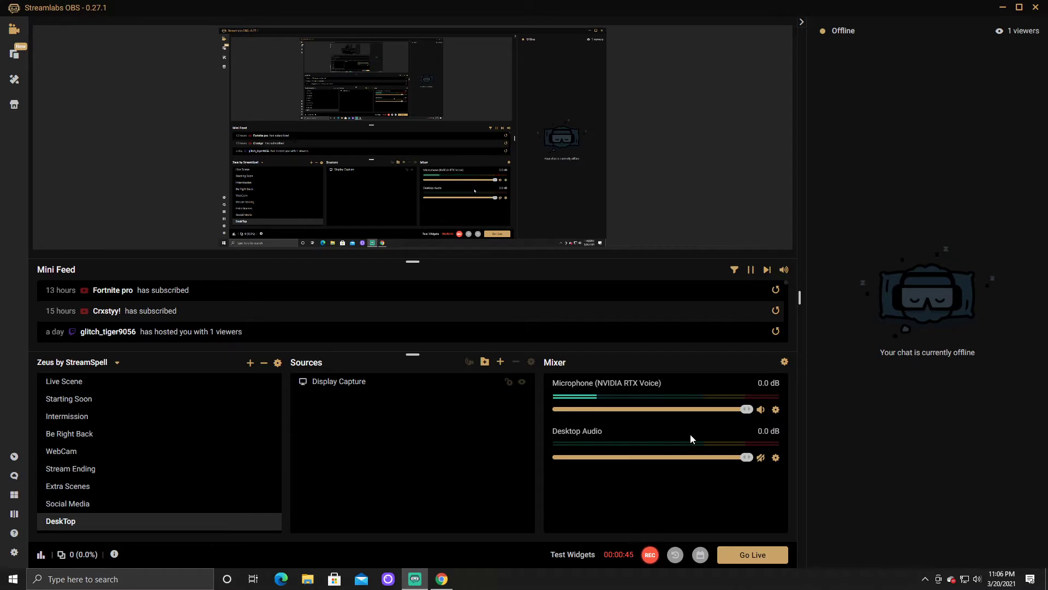
{"action": "mouse_move", "coordinate": [654, 489]}
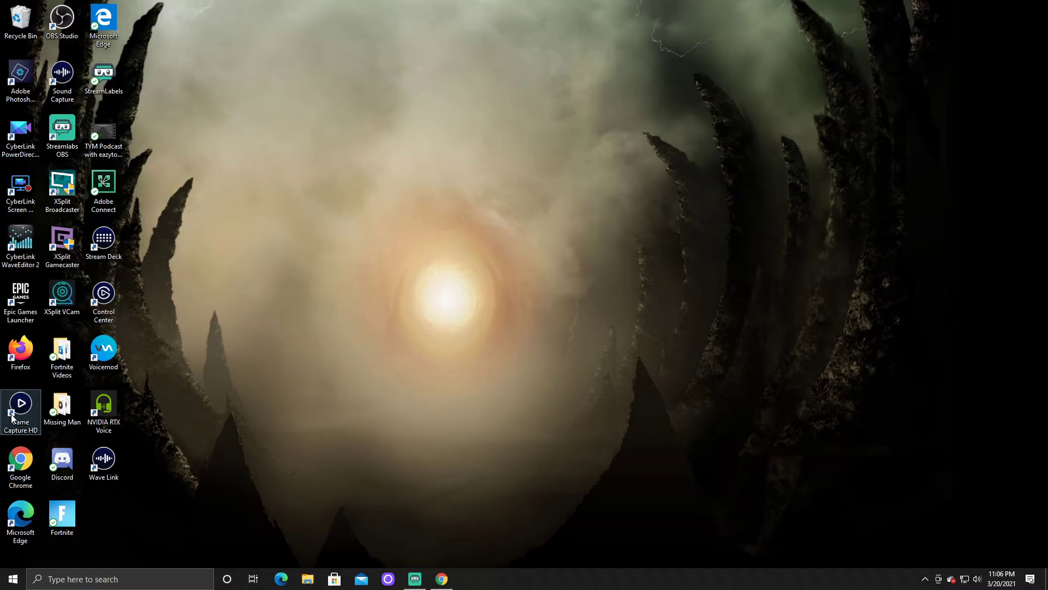
{"action": "mouse_move", "coordinate": [415, 578]}
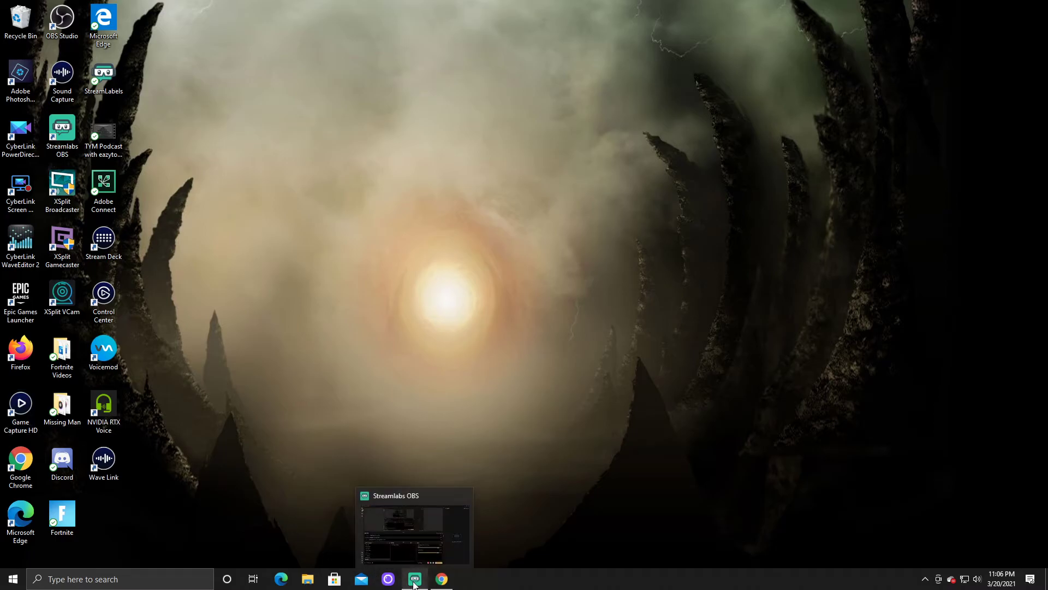
{"action": "left_click", "coordinate": [414, 526]}
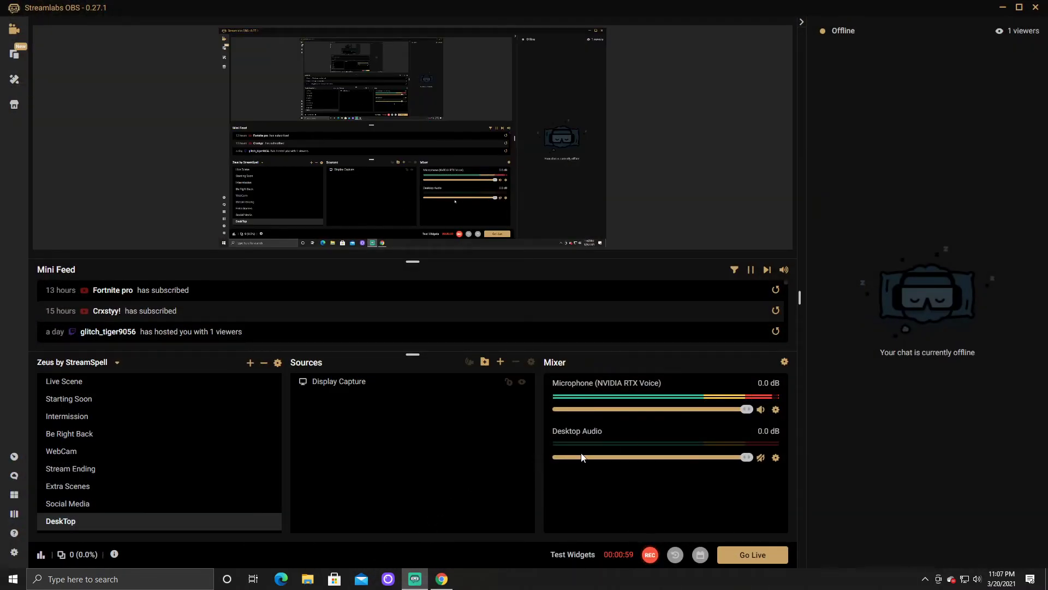